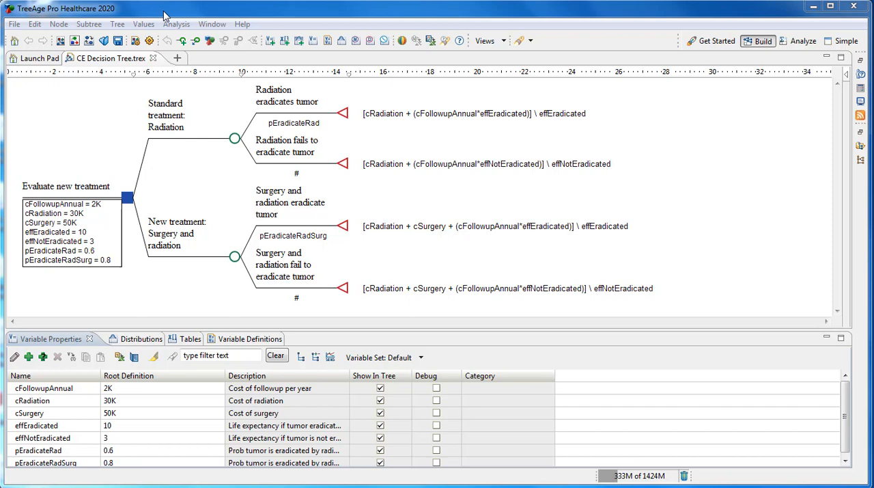
mouse_move(675, 51)
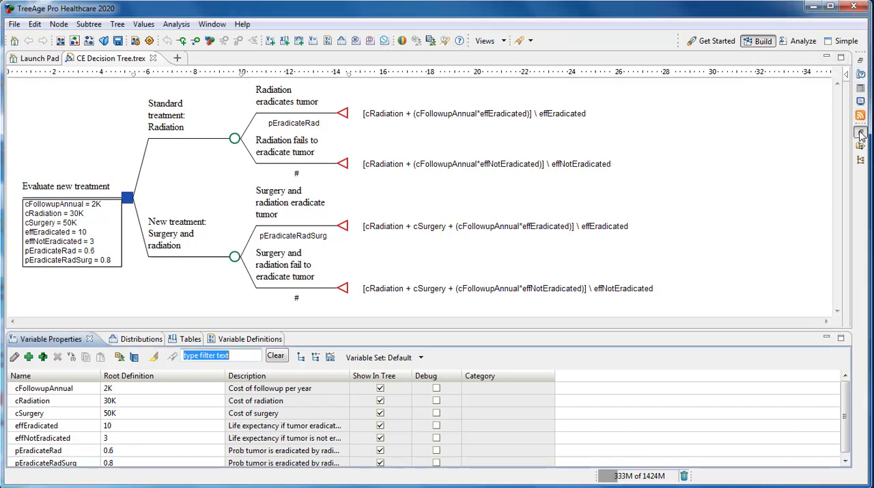
Step: Locate CE Decision Tree.trex under Example Models > Healthcare and close the Files panel
click(860, 133)
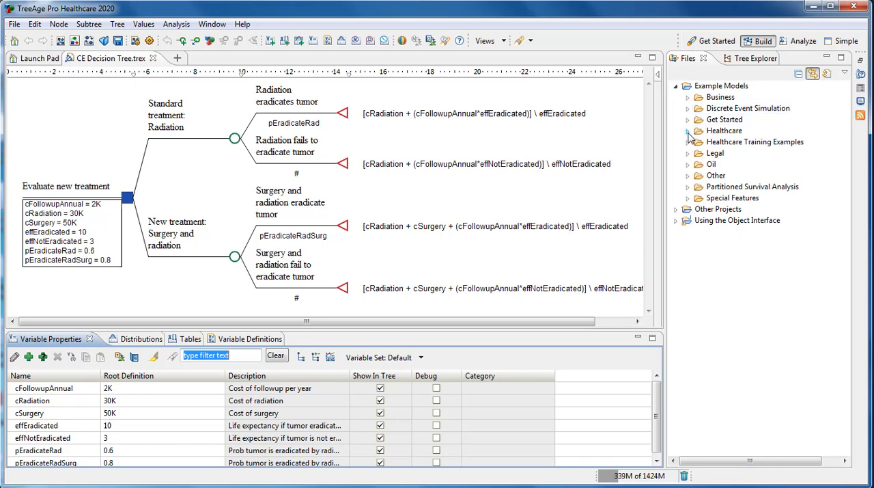
click(688, 131)
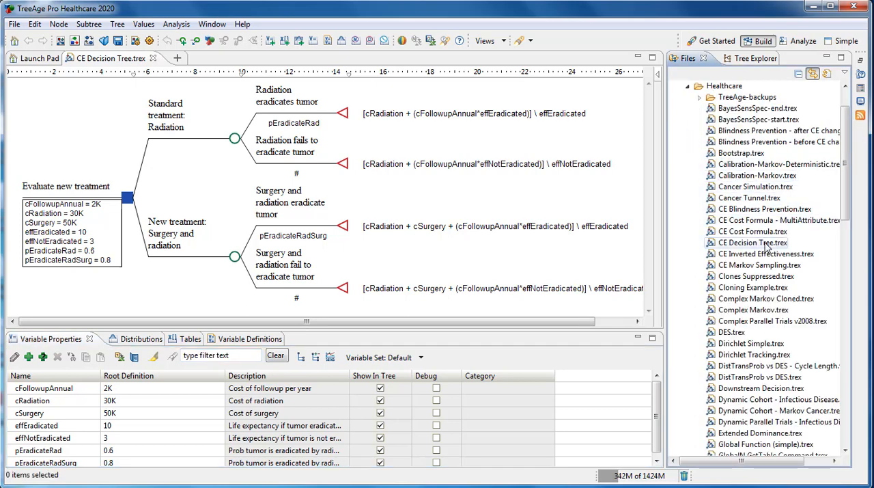
click(751, 243)
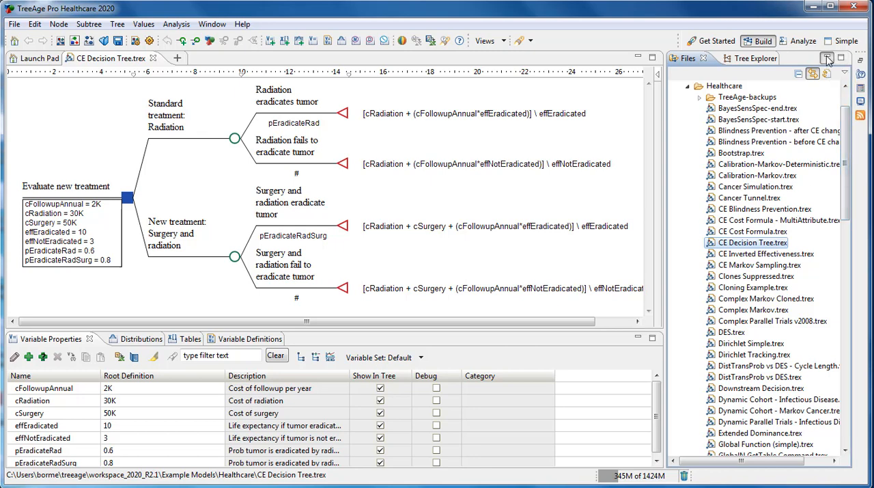
click(827, 57)
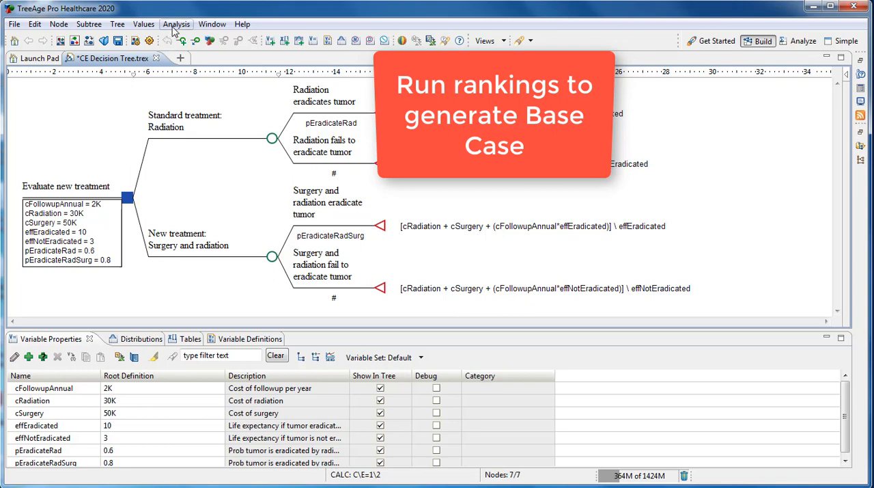
Step: Generate base-case Cost-Effectiveness Rankings and return to the CE Decision Tree
click(176, 25)
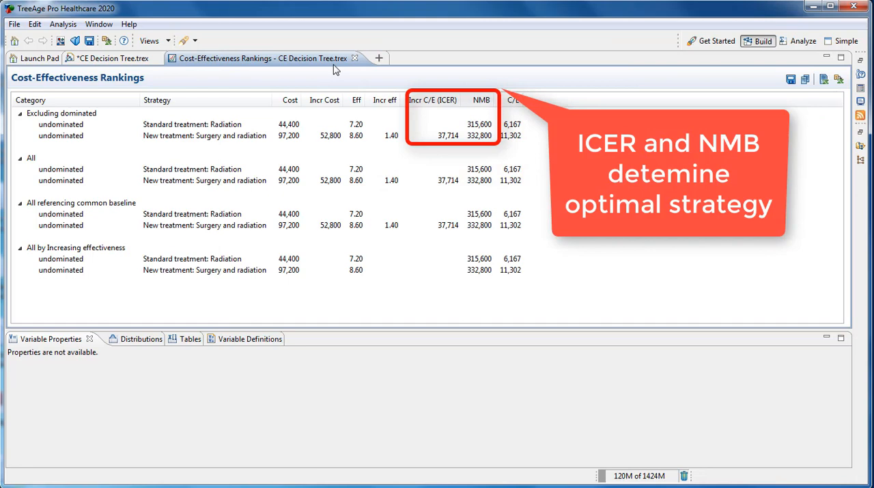
mouse_move(125, 66)
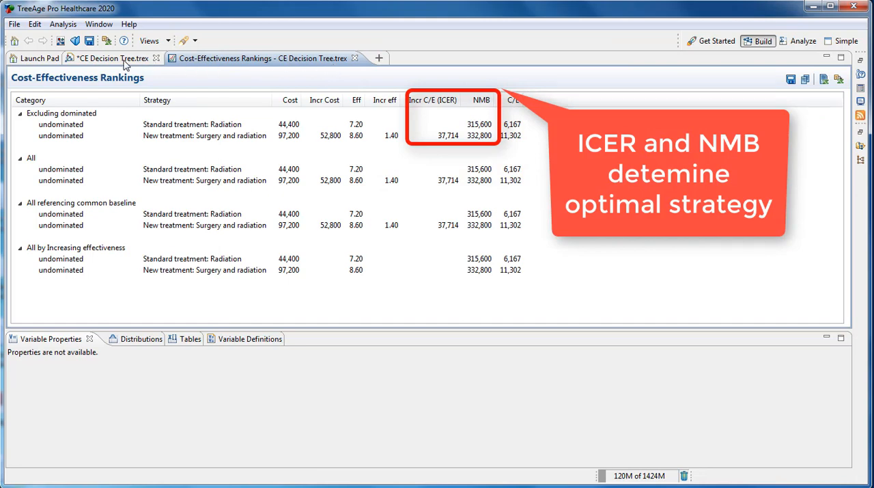
click(112, 58)
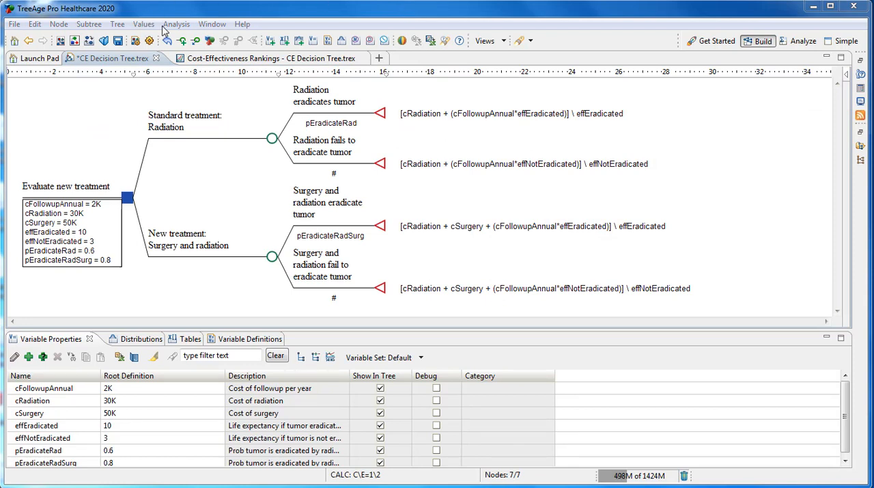
Step: Run a one-way sensitivity analysis on pEradicateRadSurg from 0.5 to 0.9 over 16 intervals
click(176, 25)
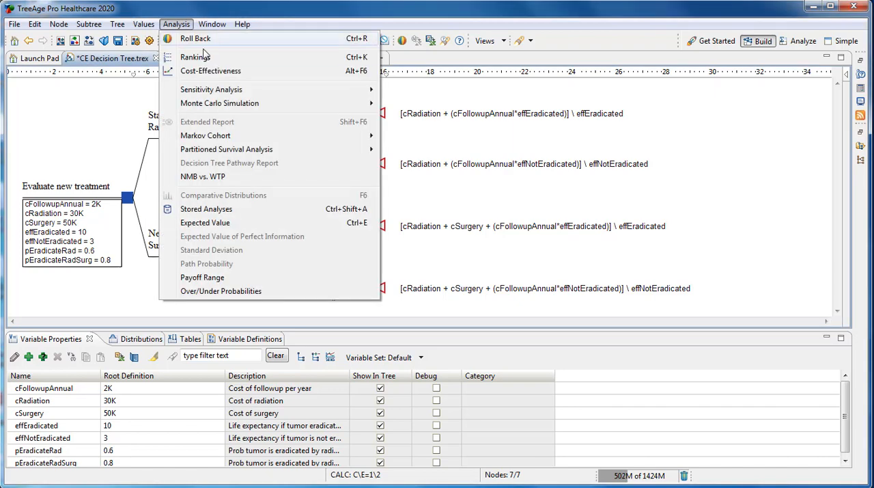
mouse_move(210, 89)
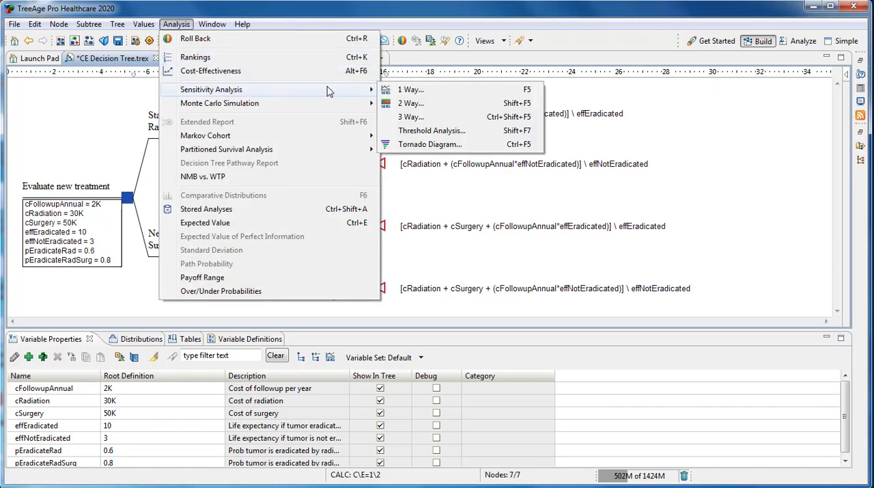
click(410, 89)
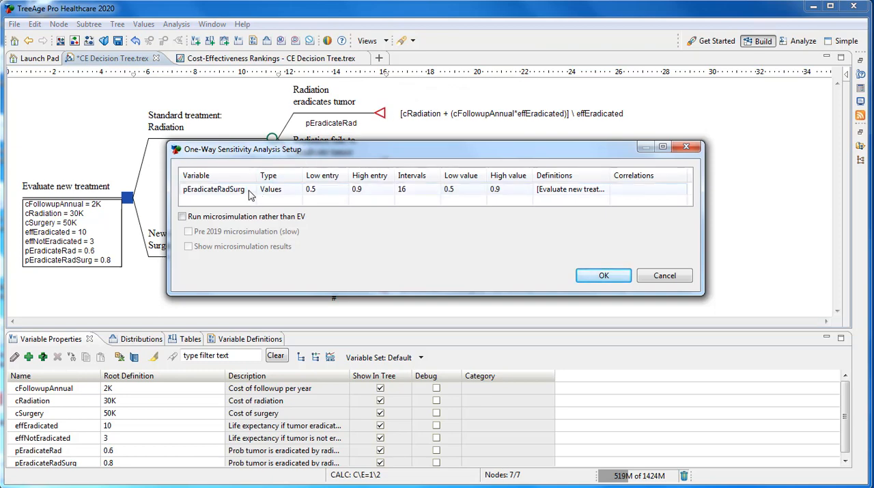
click(251, 189)
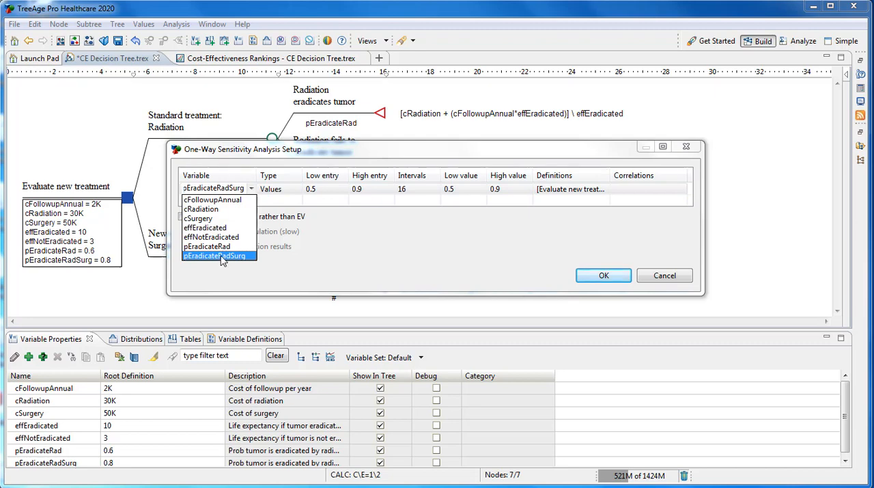
click(216, 255)
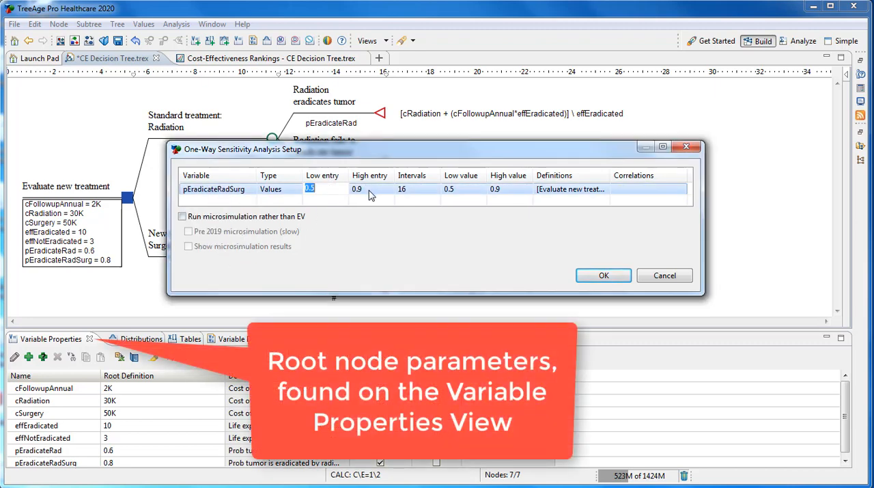
click(369, 188)
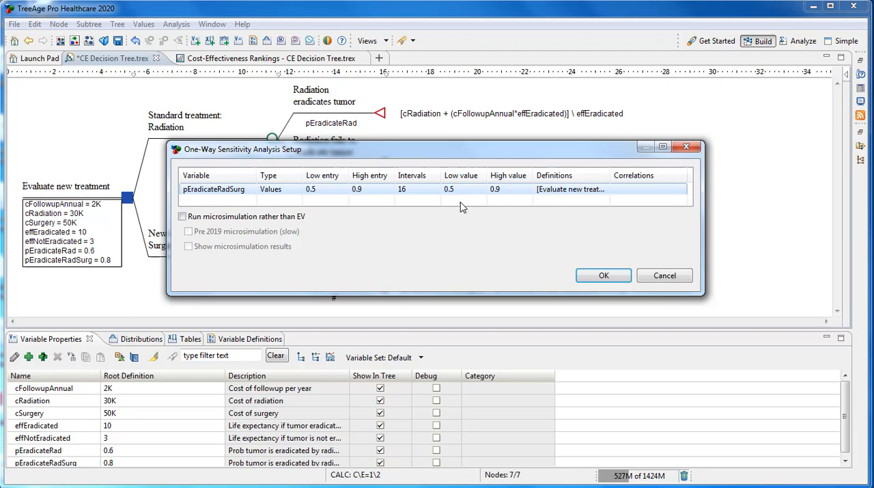
mouse_move(325, 228)
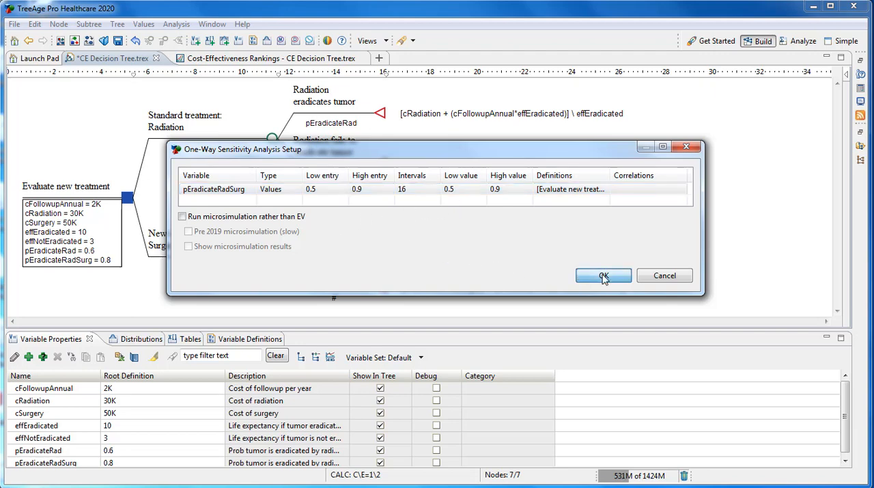
click(604, 276)
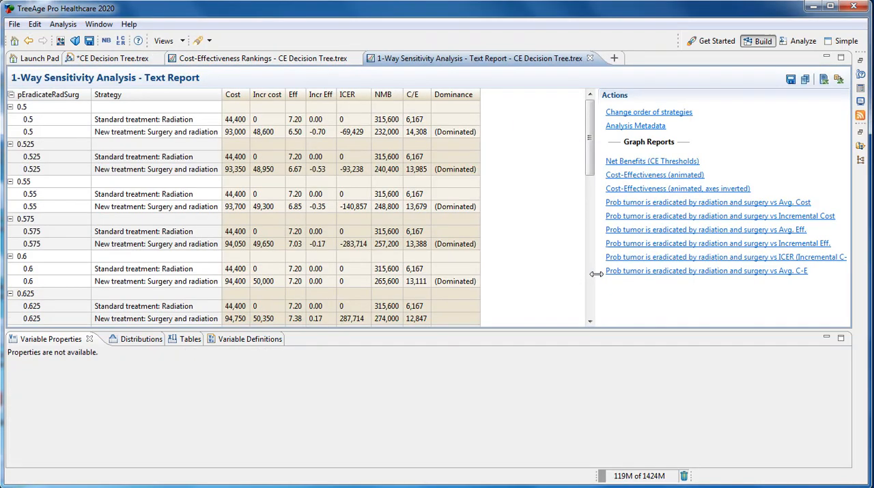
Step: Minimize the Variable Properties panel and review the full one-way text report
click(827, 338)
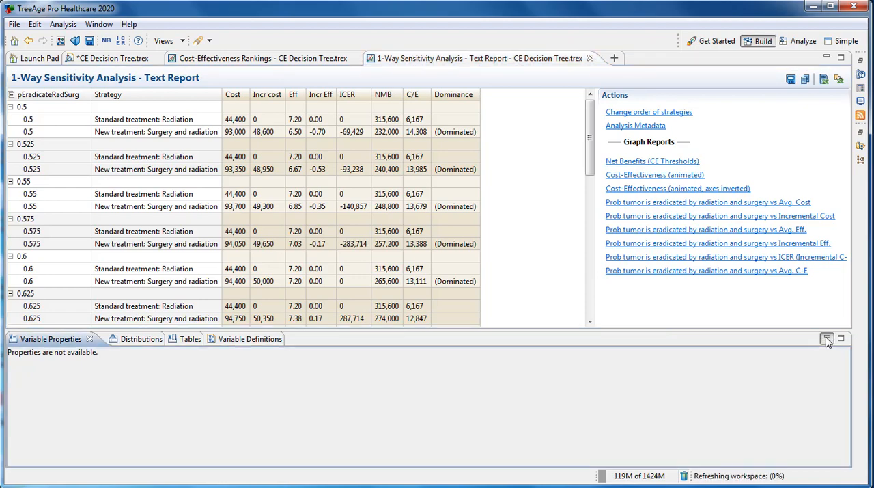
click(827, 339)
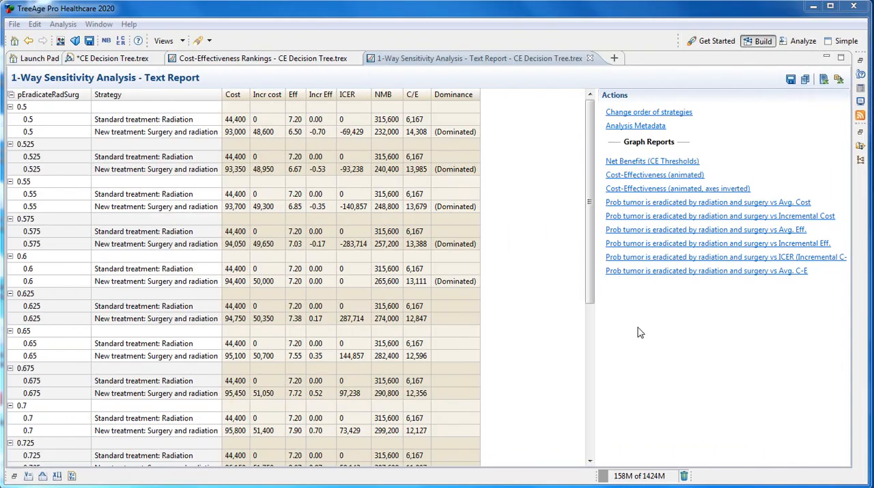
scroll(down, 3)
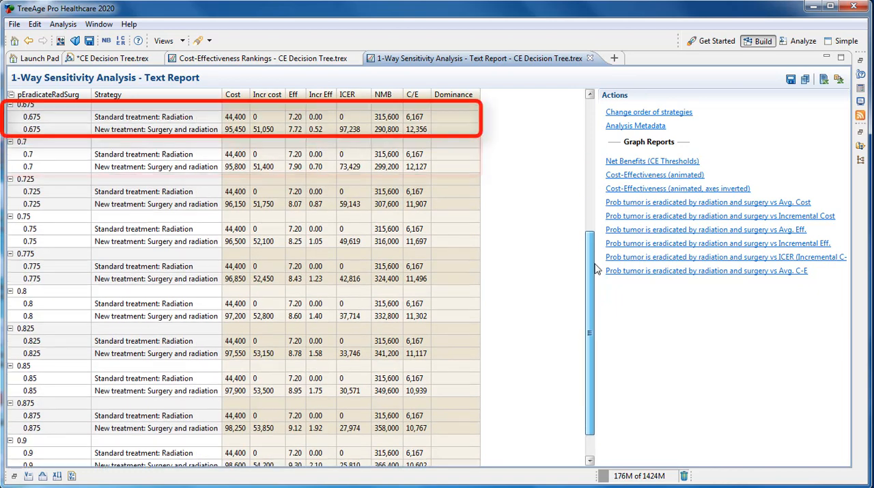
scroll(up, 3)
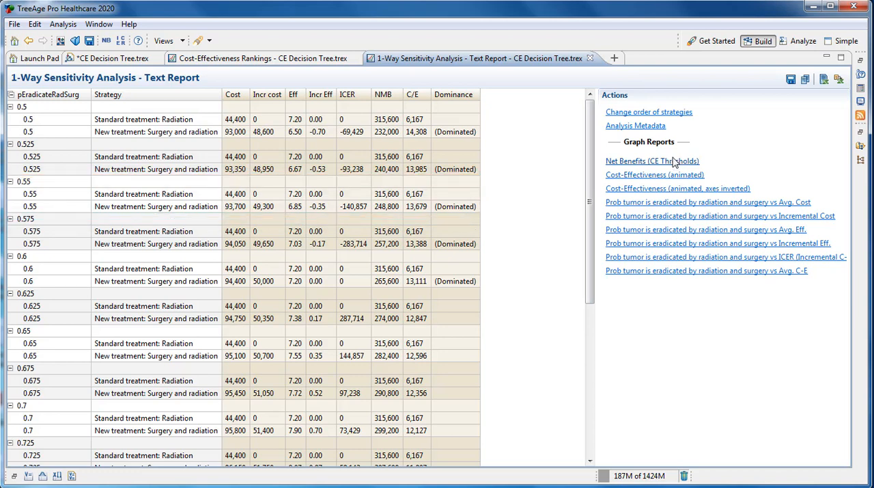
Step: Create the net monetary benefit threshold graph at WTP 50,000, then return to the text report
click(651, 161)
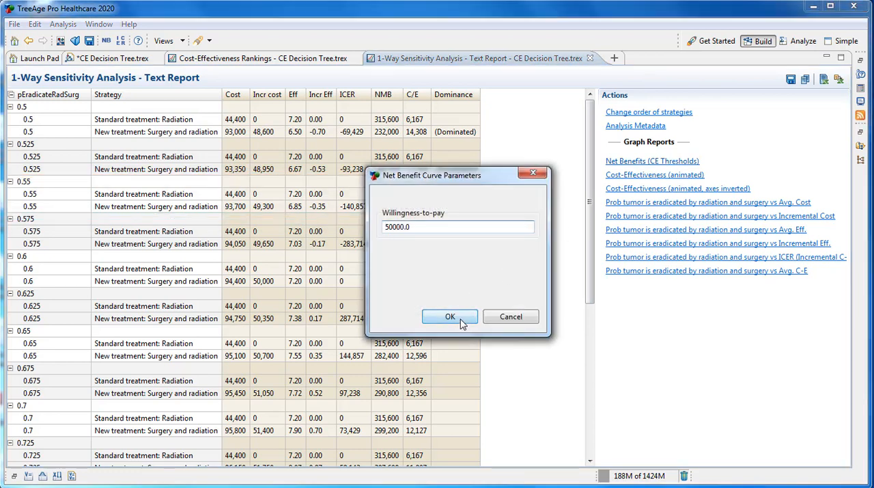
click(450, 317)
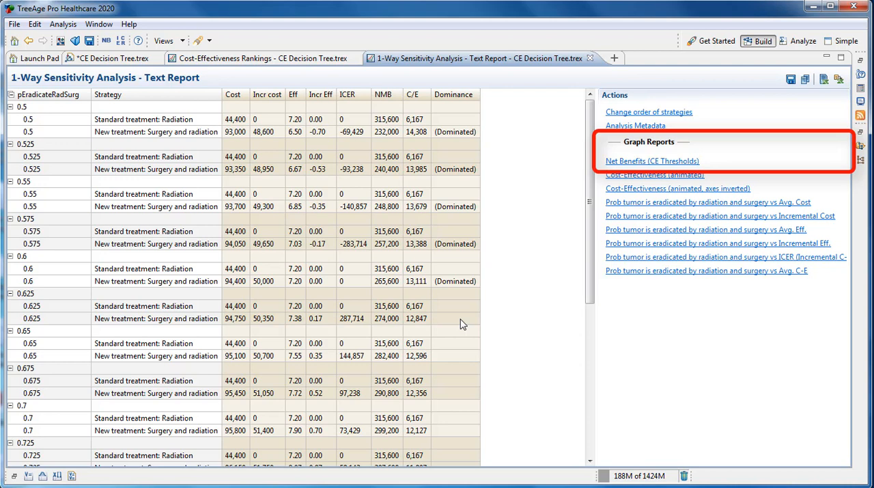
click(653, 162)
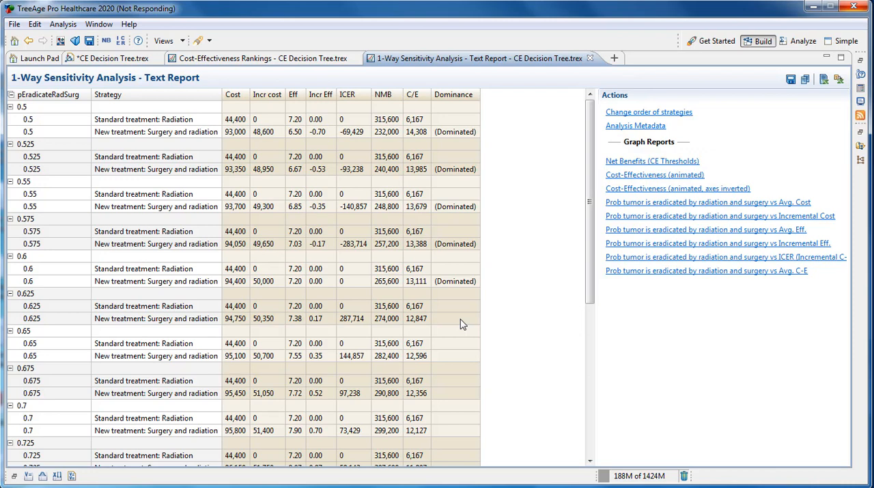
click(652, 161)
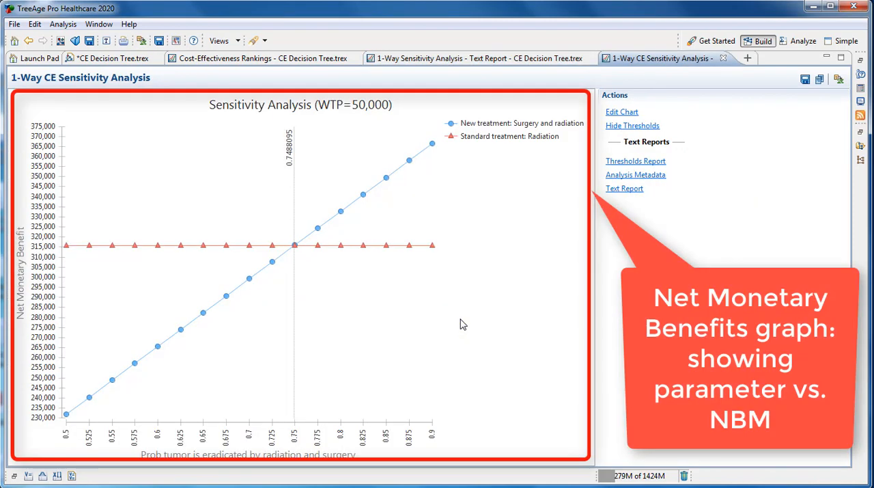
mouse_move(299, 251)
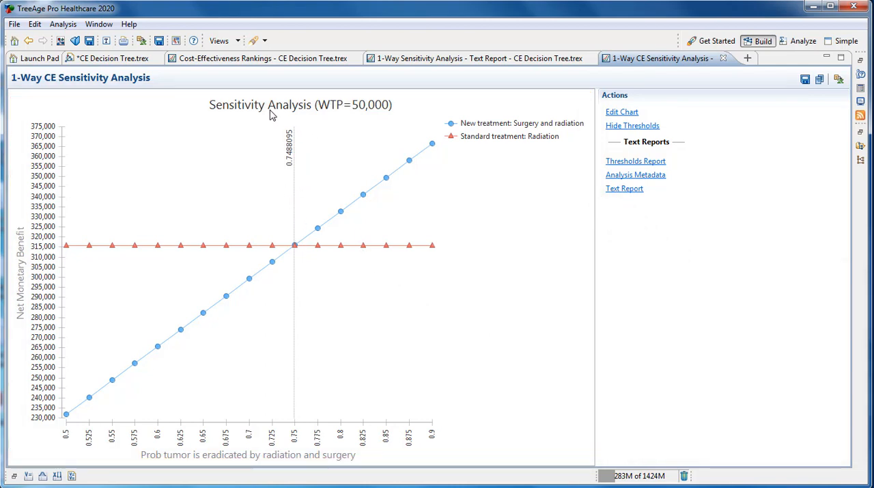
click(295, 244)
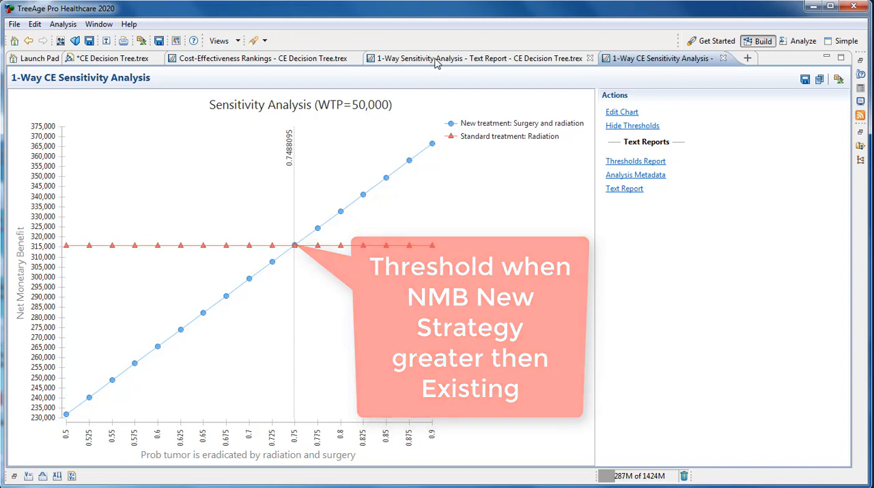
click(478, 57)
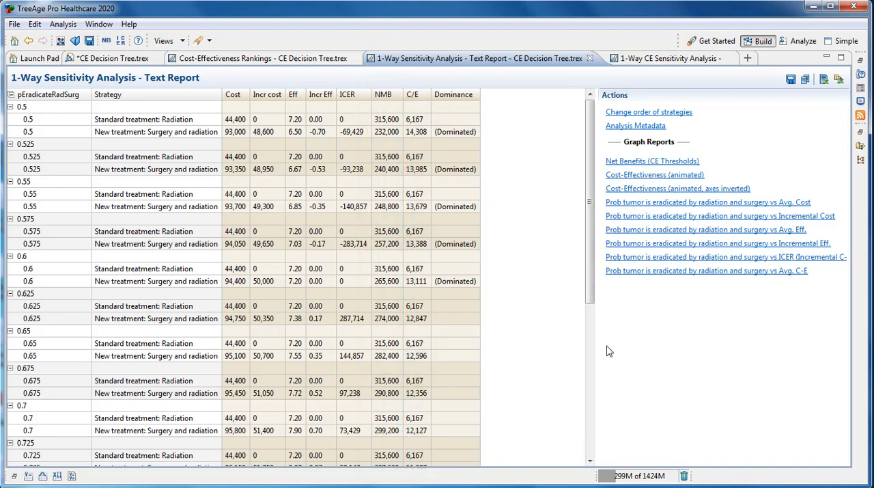
scroll(down, 3)
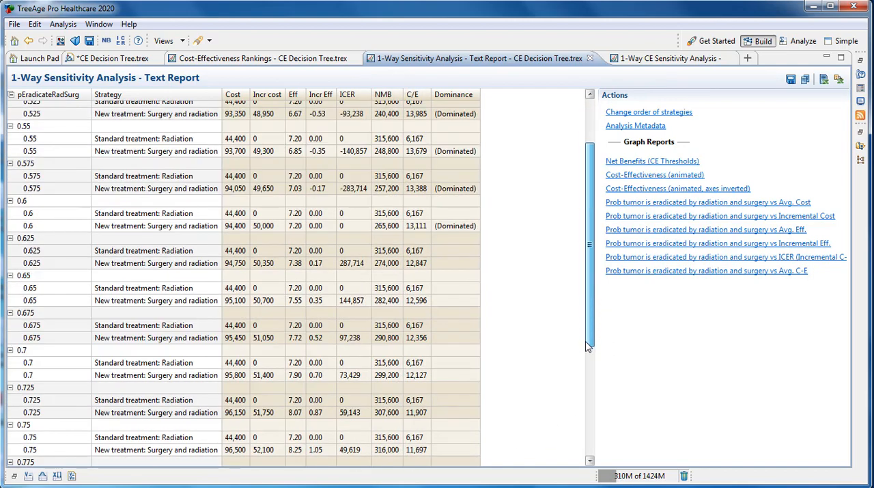
scroll(down, 3)
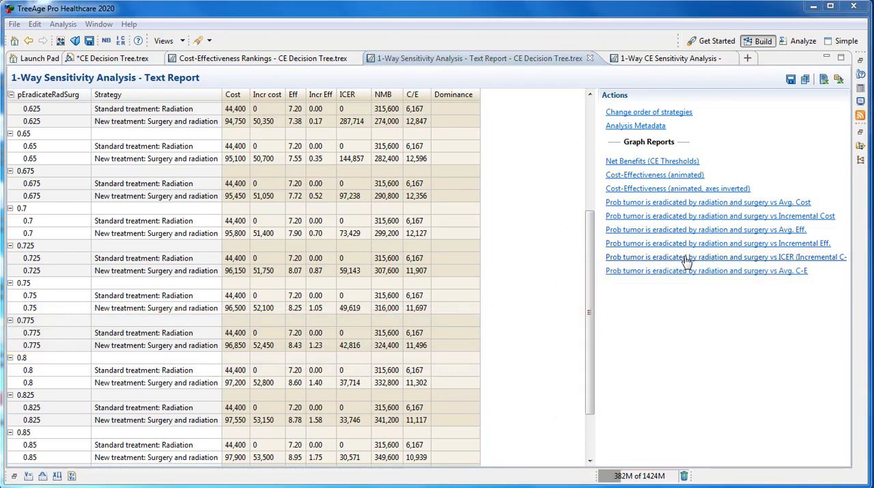
click(725, 257)
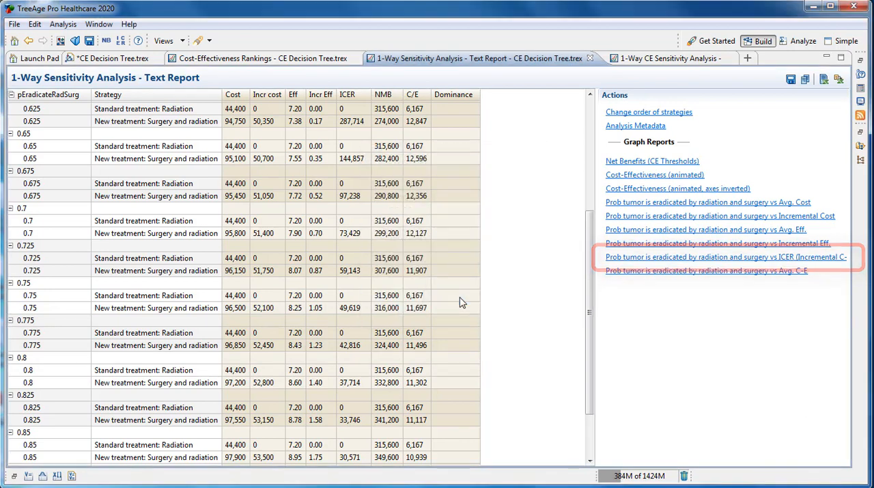
click(726, 257)
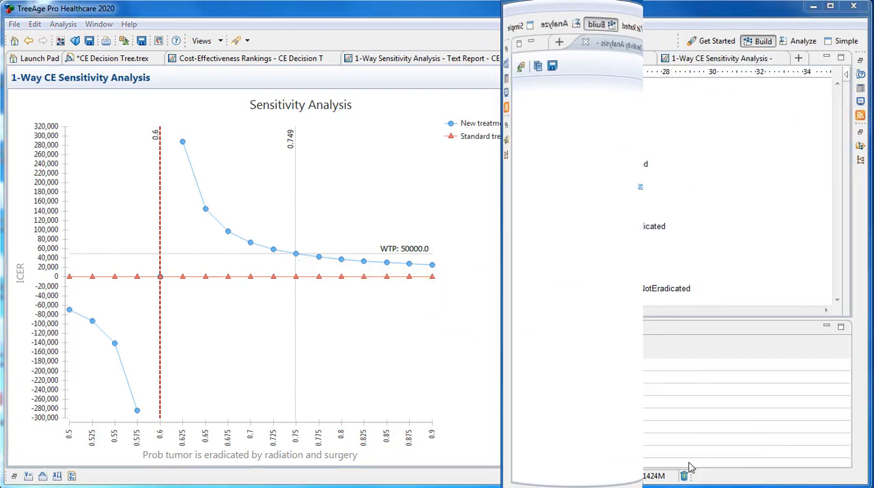
Step: Switch back to the *CE Decision Tree.trex model tab
click(112, 58)
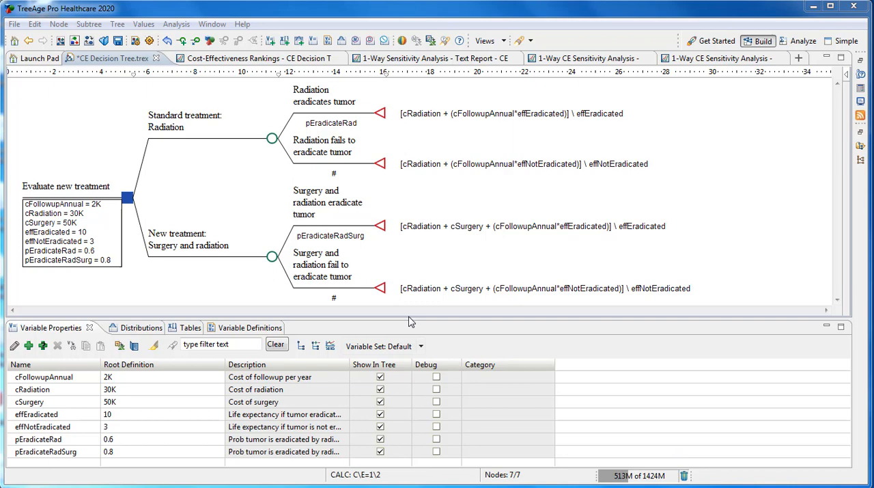
mouse_move(280, 51)
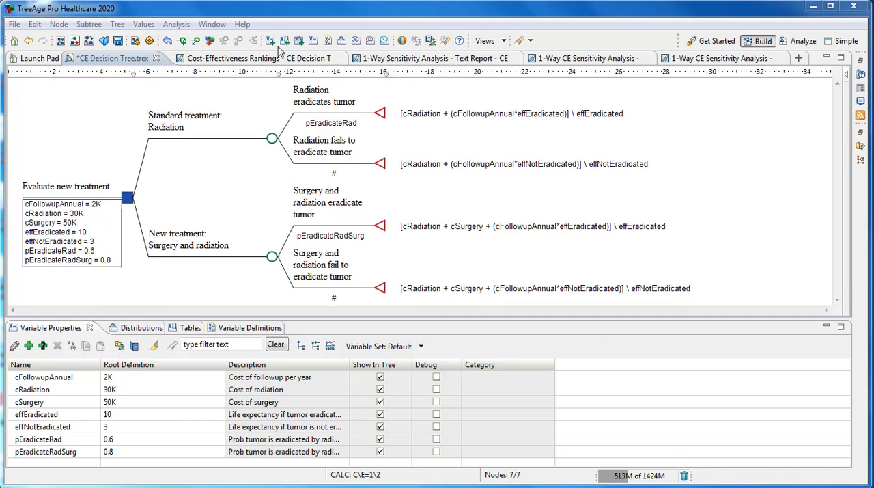
Step: Run a tornado diagram analysis keeping the six default variable ranges
click(176, 25)
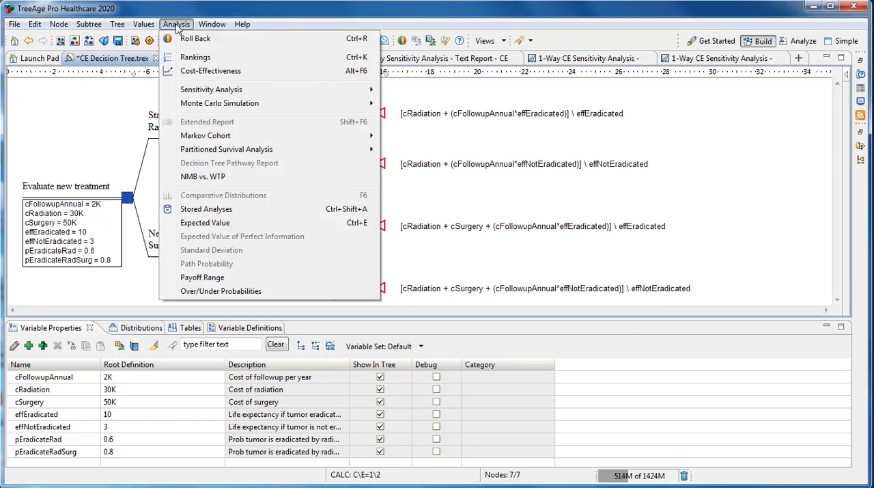
mouse_move(210, 89)
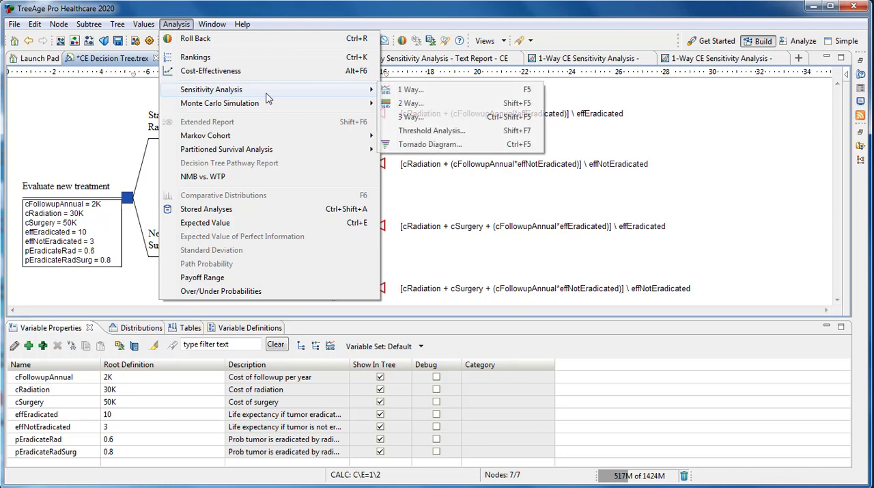
mouse_move(428, 145)
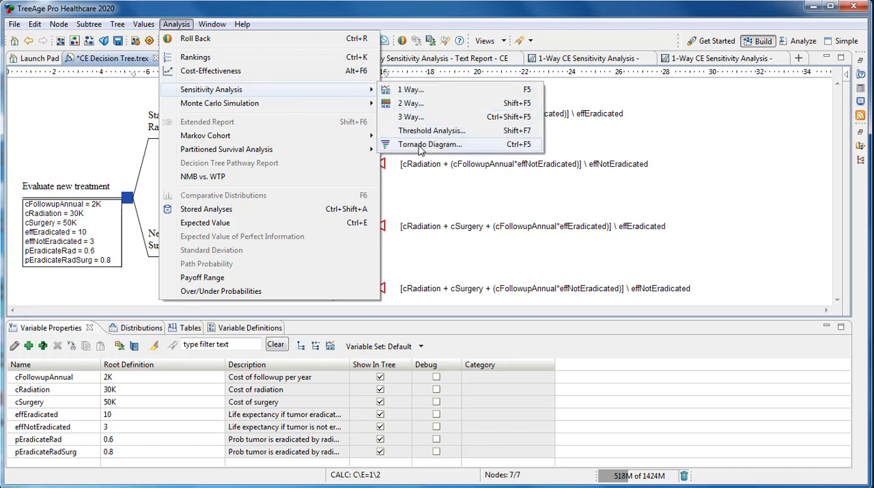
click(430, 145)
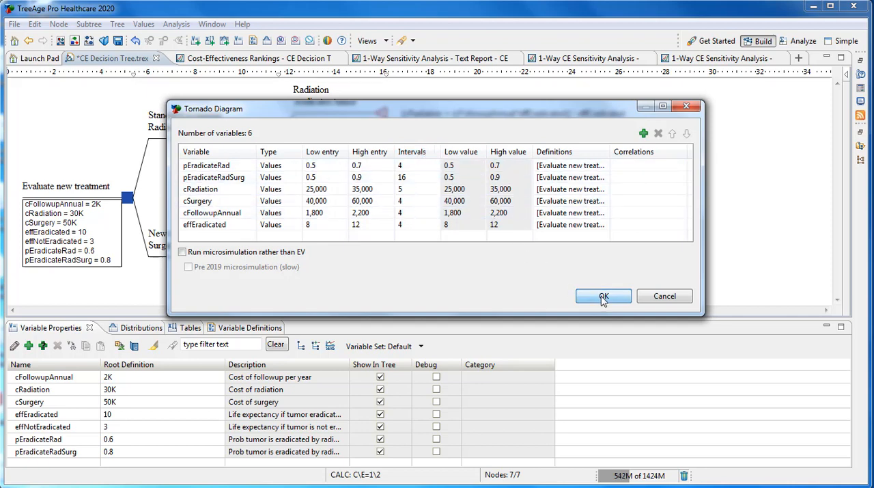
click(604, 295)
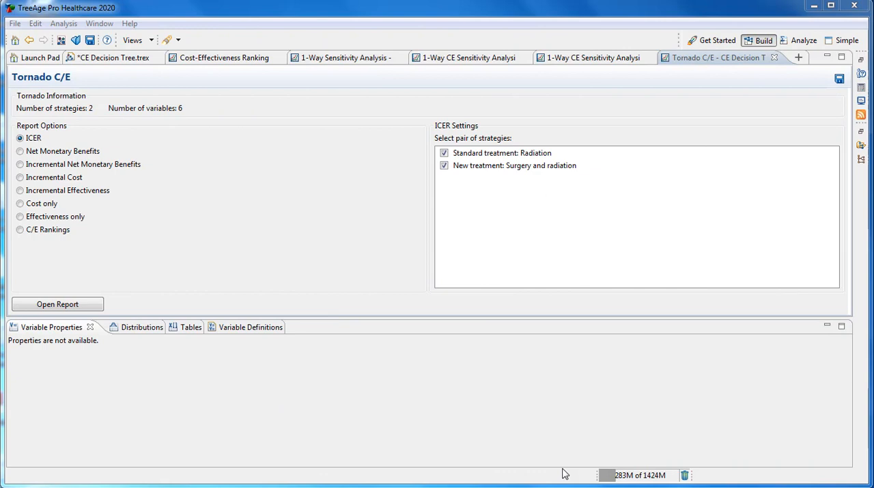
mouse_move(750, 336)
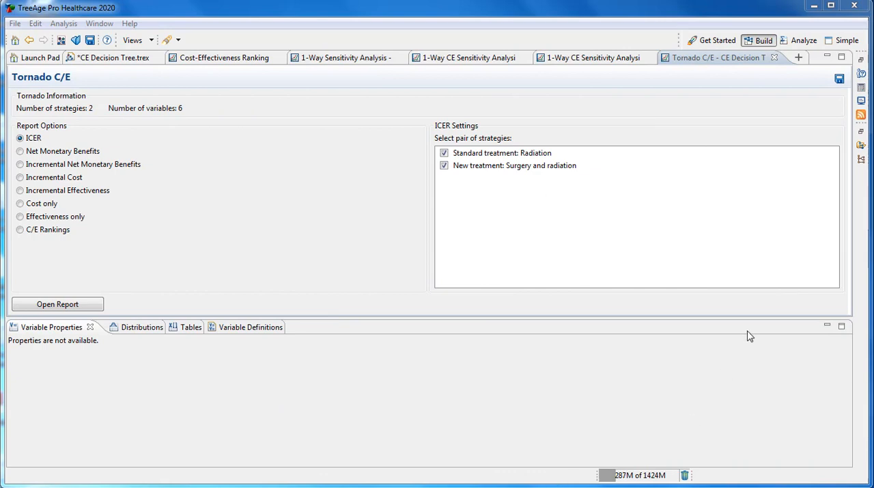
mouse_move(814, 341)
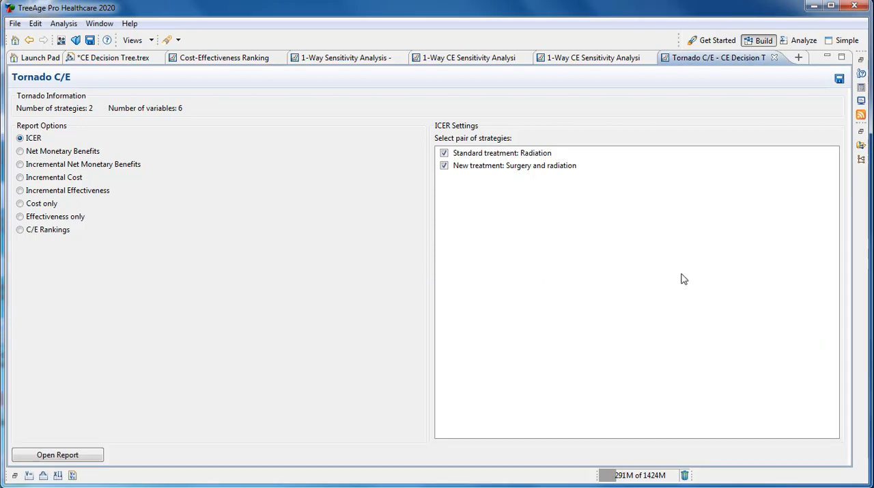
mouse_move(49, 143)
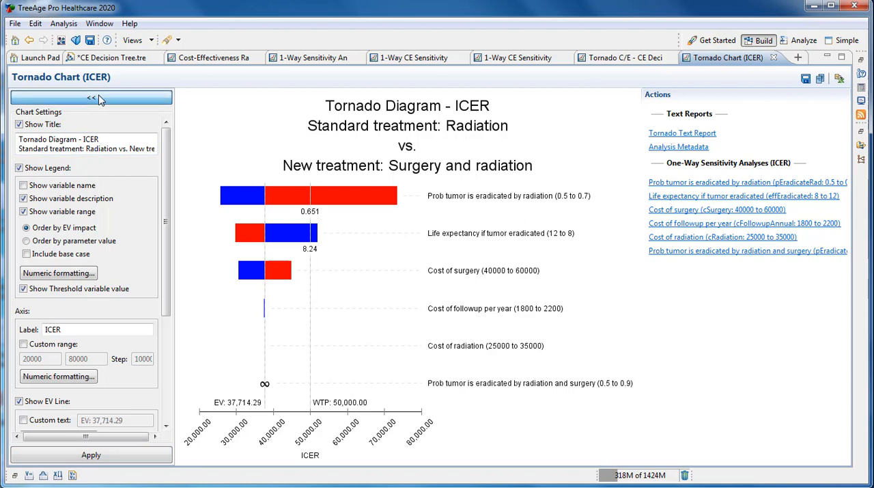
Step: Collapse the Chart Settings panel and review the ICER tornado bars around the 0.651 threshold
click(90, 99)
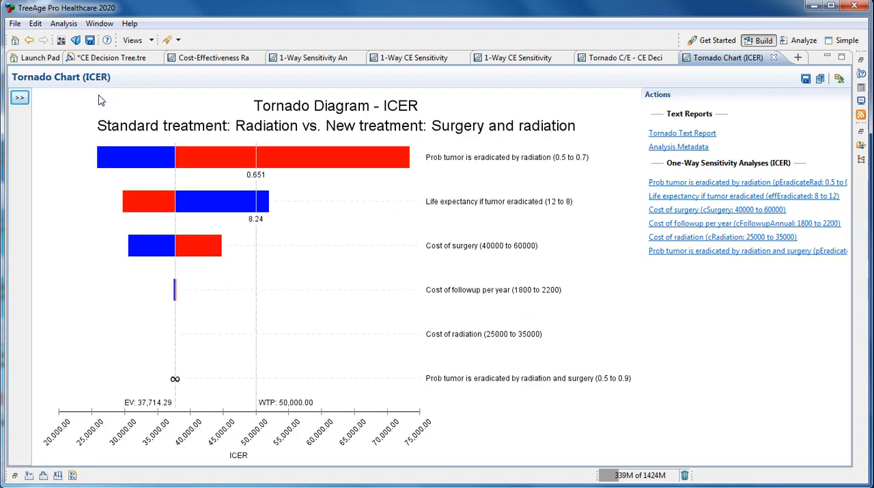
click(253, 157)
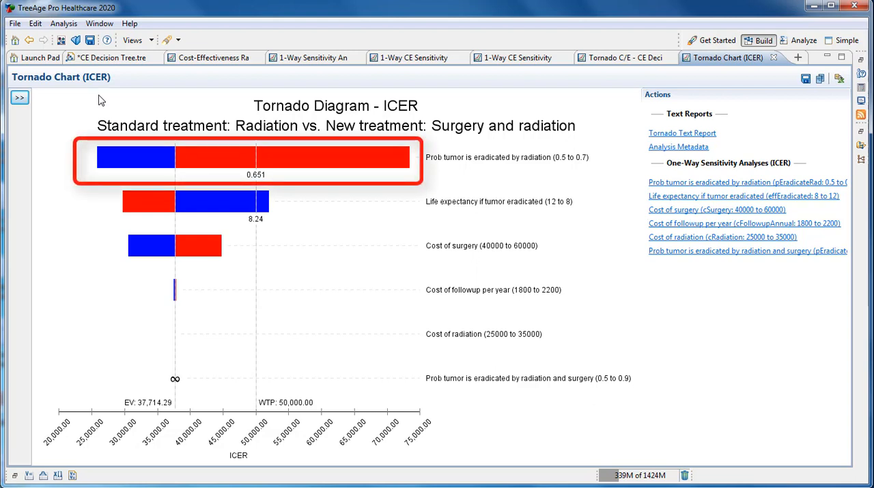
click(194, 201)
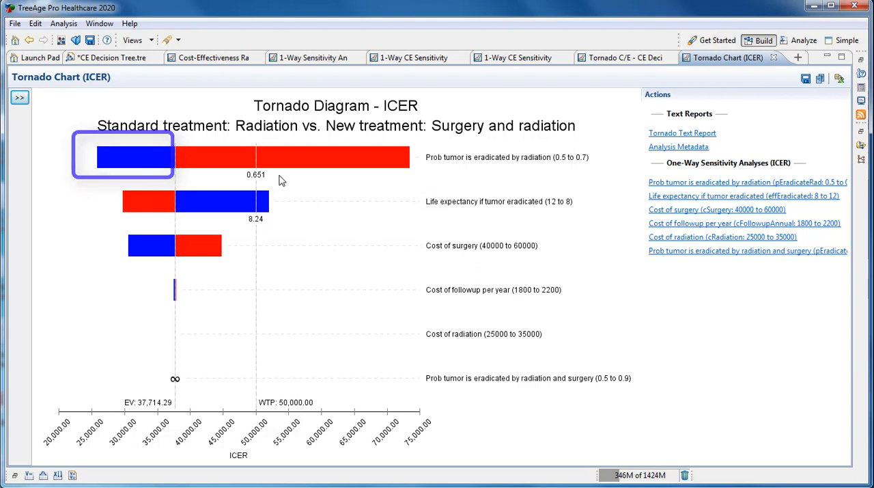
click(293, 157)
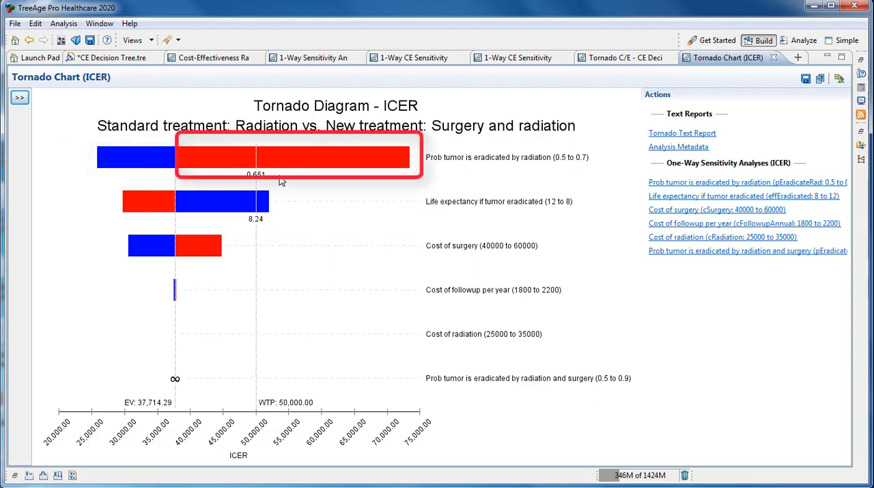
mouse_move(555, 338)
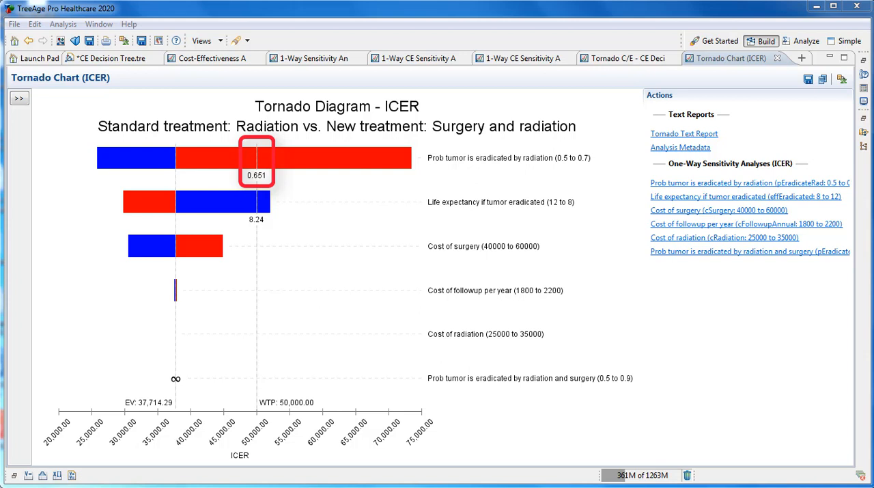
click(257, 159)
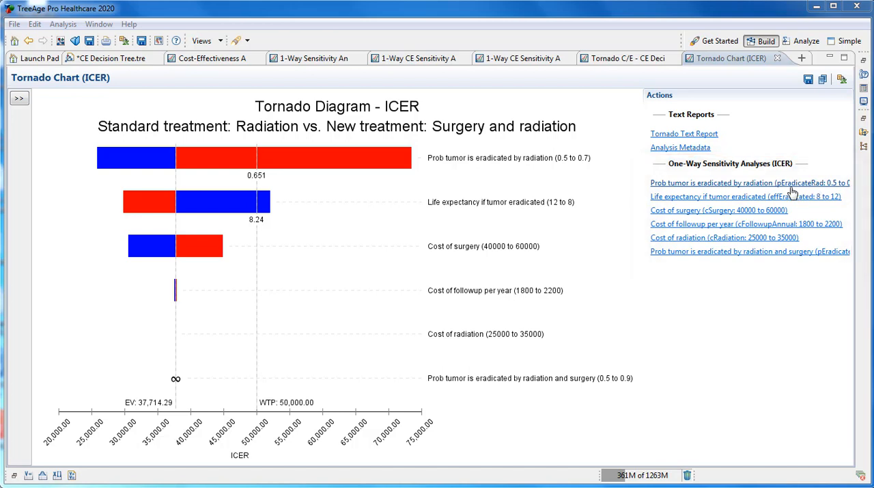
mouse_move(784, 189)
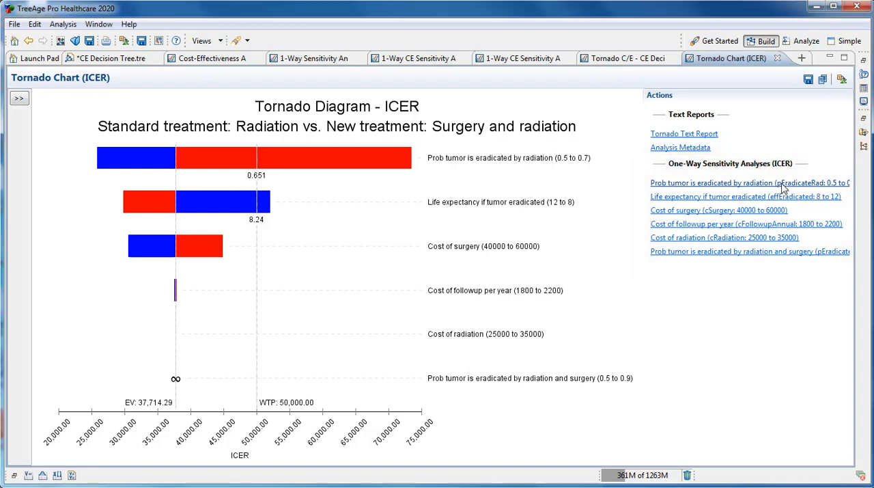
click(750, 183)
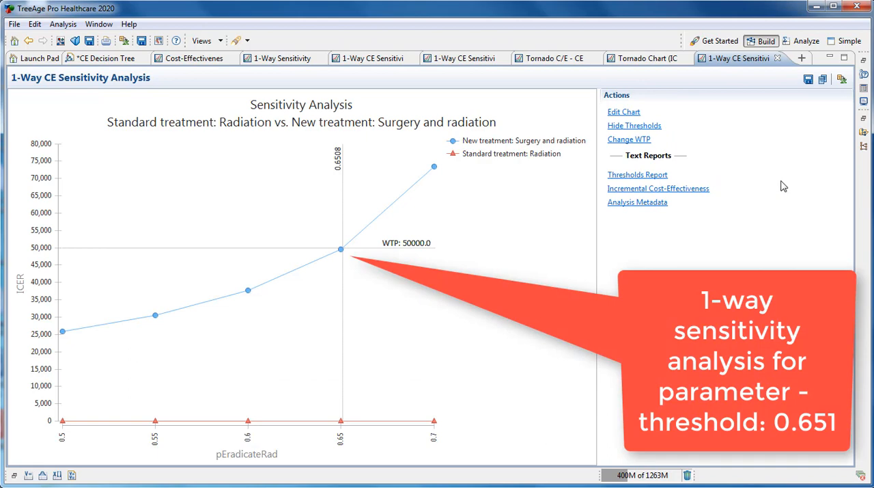
click(642, 57)
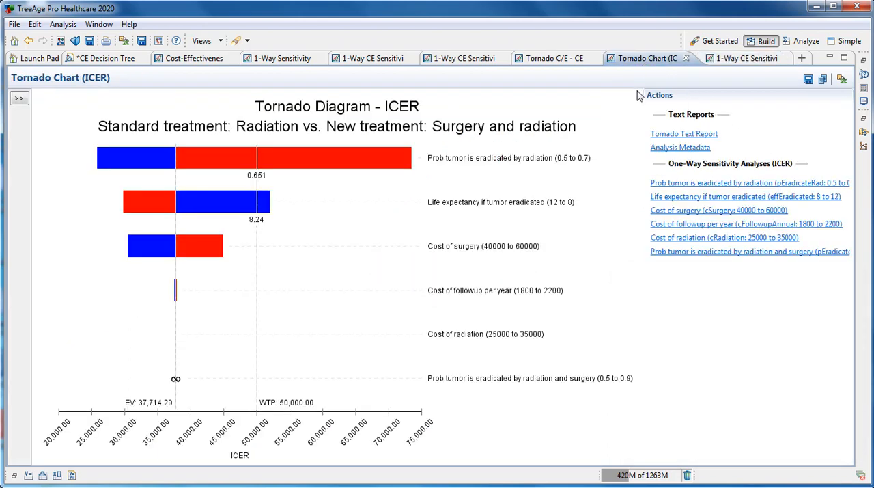
mouse_move(494, 349)
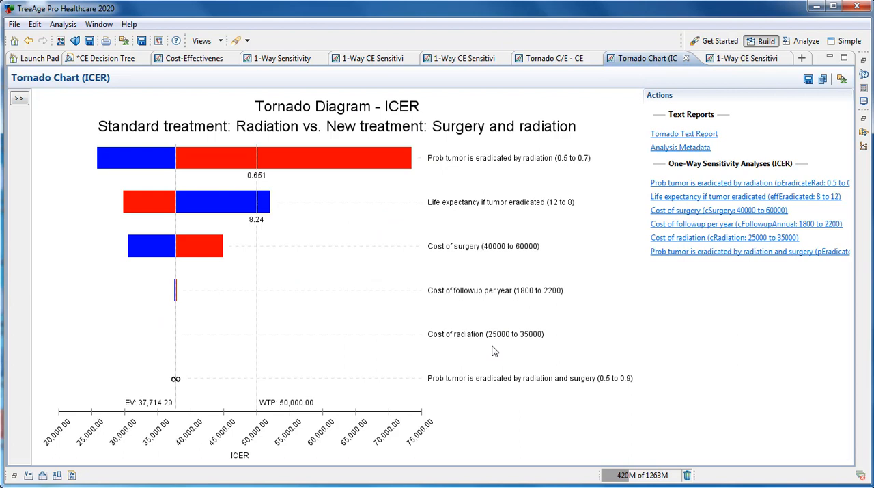
click(484, 333)
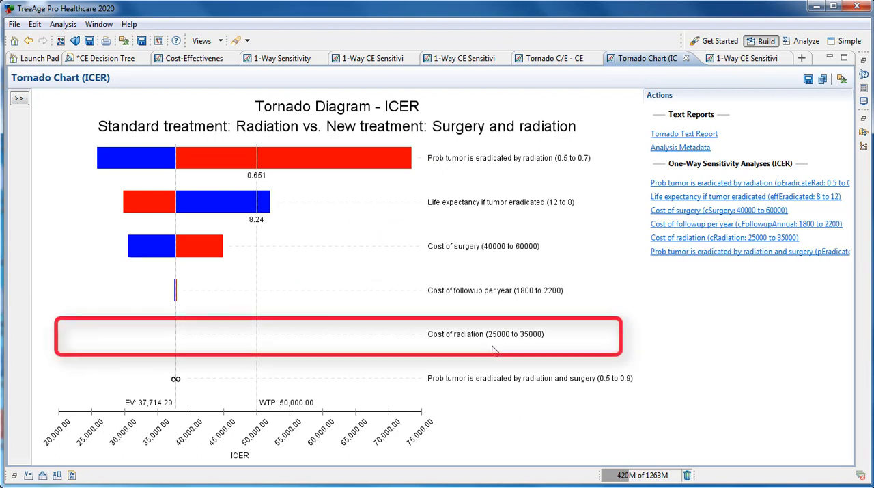
mouse_move(468, 399)
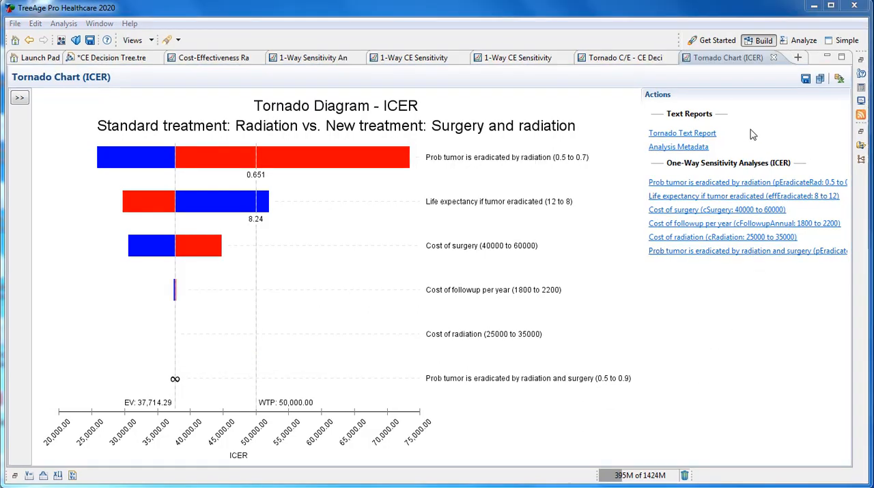
Step: Generate an Incremental Net Monetary Benefits tornado with surgery and radiation versus radiation baseline
click(623, 58)
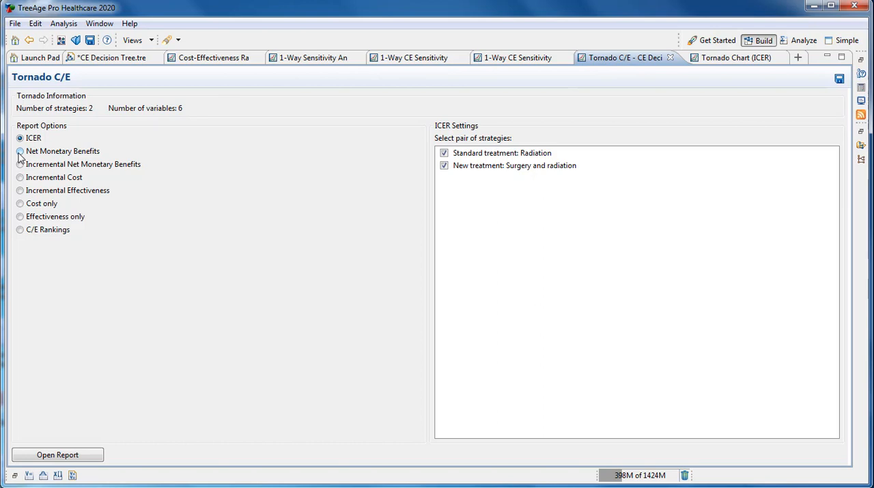
click(19, 164)
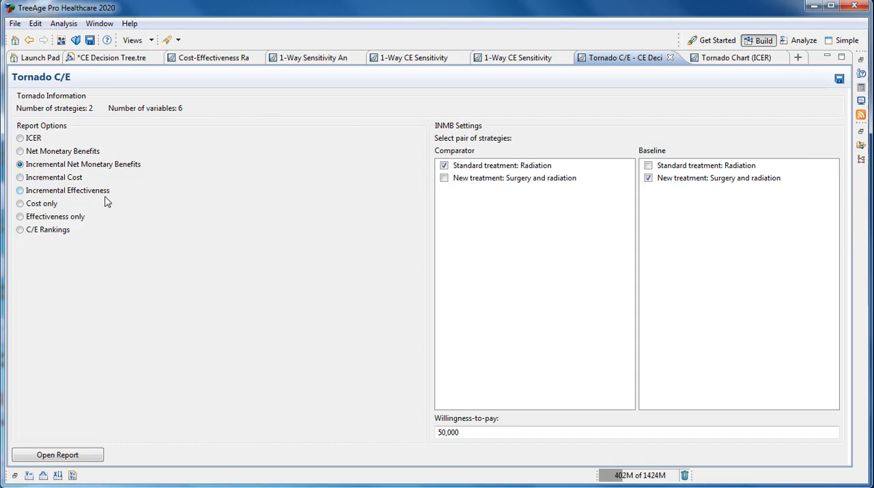
click(444, 177)
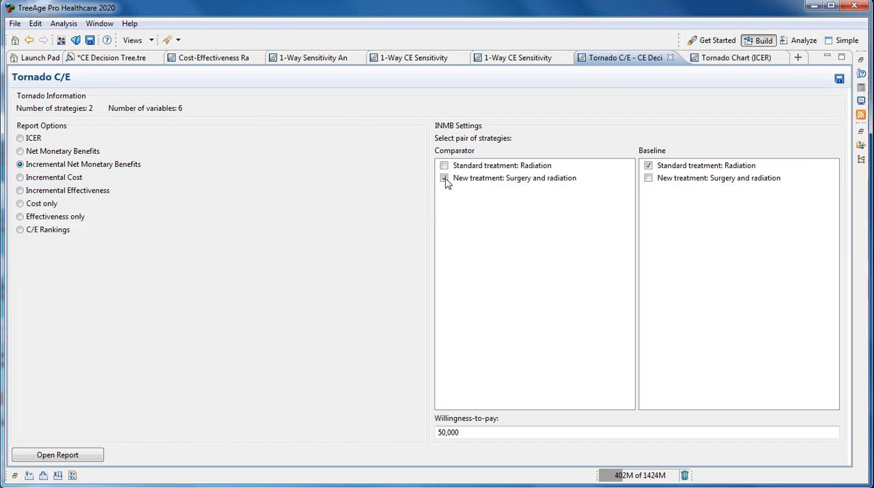
click(444, 177)
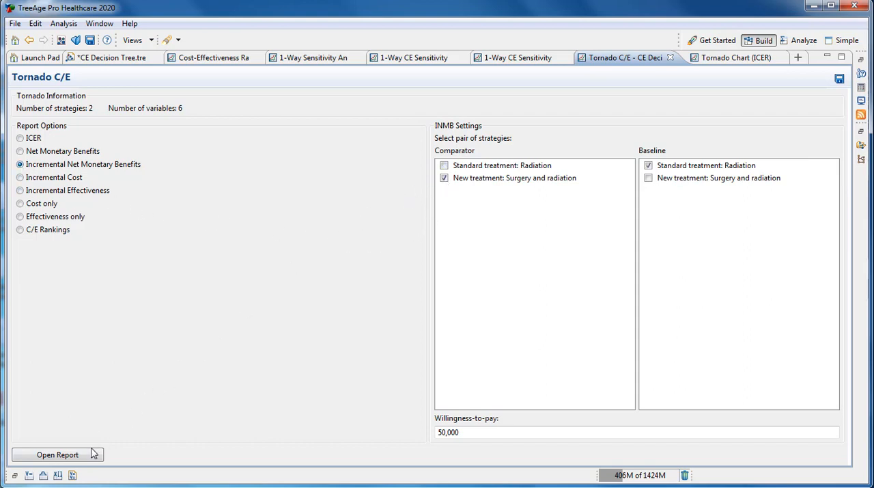
click(57, 453)
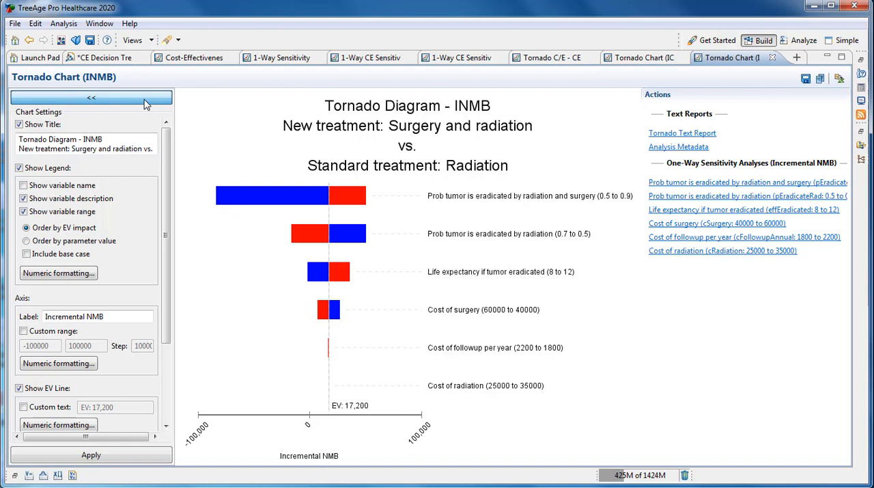
Step: Open the one-way incremental NMB sensitivity graph for pEradicateRadSurg
click(91, 99)
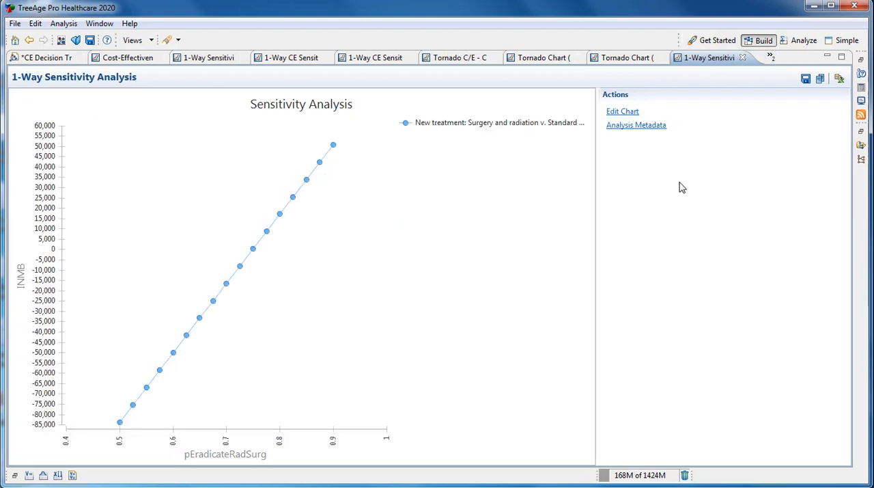
Step: Return to the CE Decision Tree model tab showing its branches and variable definitions
click(102, 58)
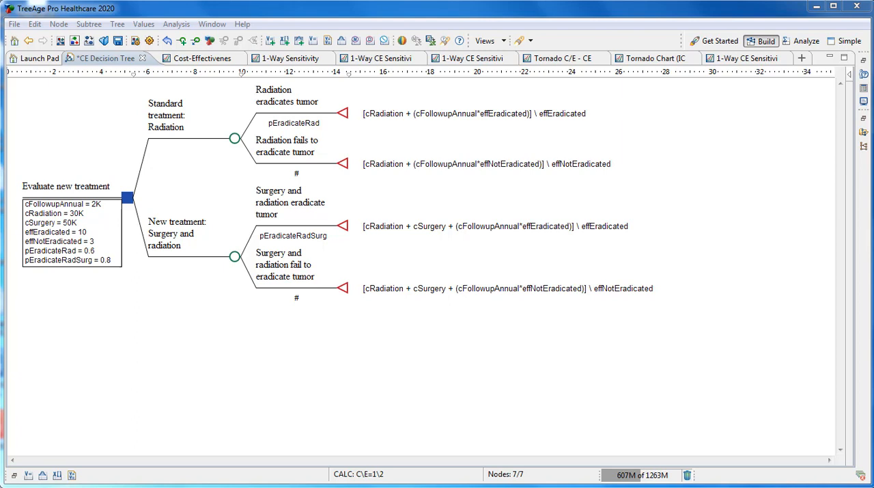
mouse_move(851, 147)
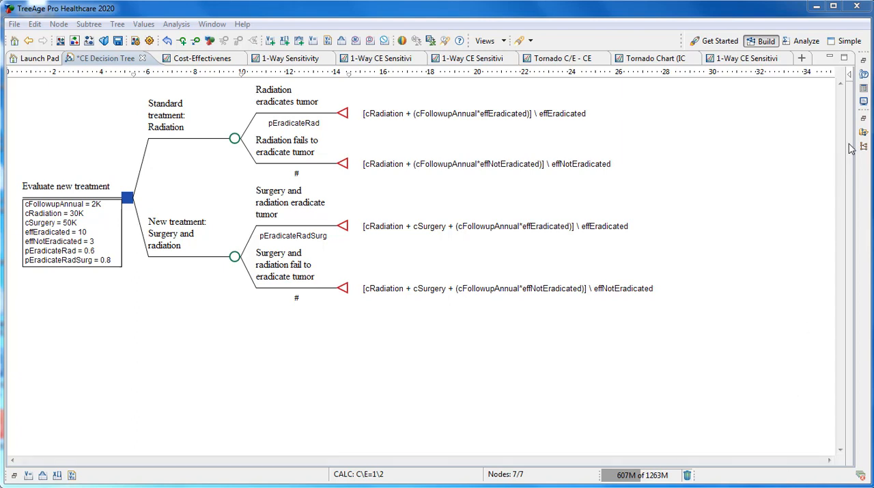